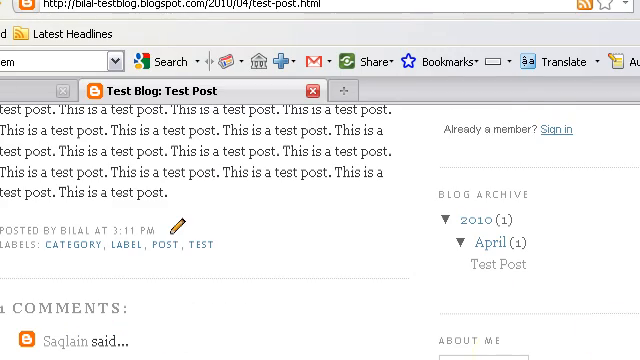
Step: From the Dashboard, go to Test Blog's Layout and its Edit HTML template view
scroll(down, 3)
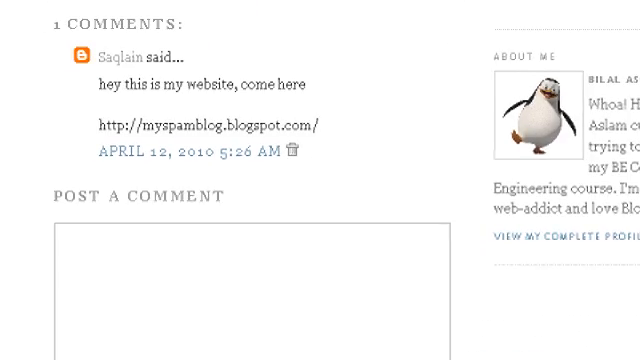
scroll(down, 3)
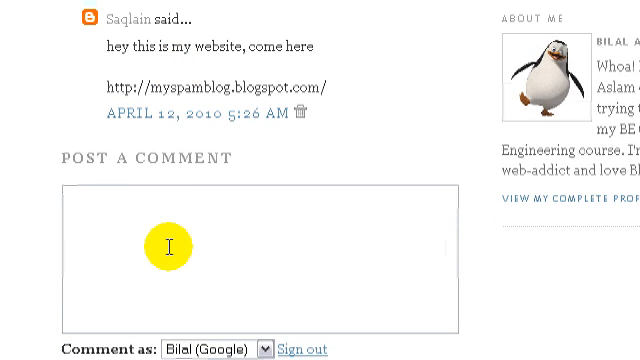
mouse_move(140, 244)
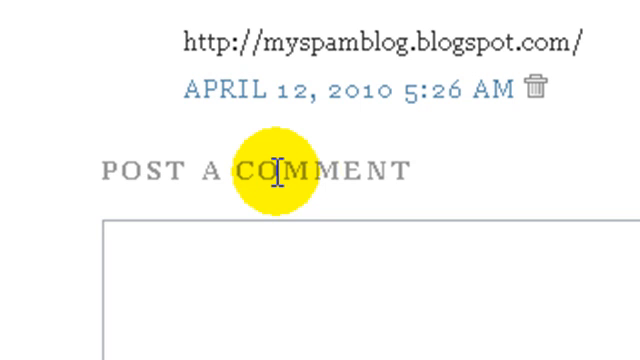
double_click(330, 168)
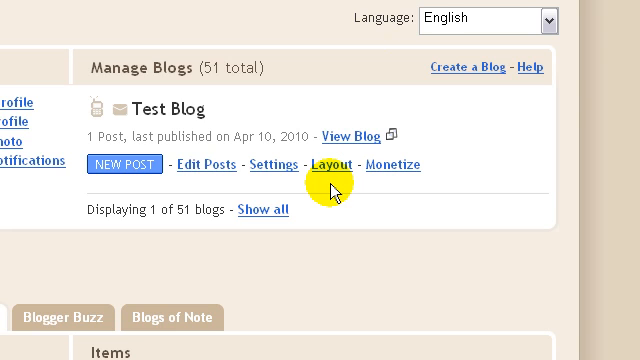
mouse_move(164, 104)
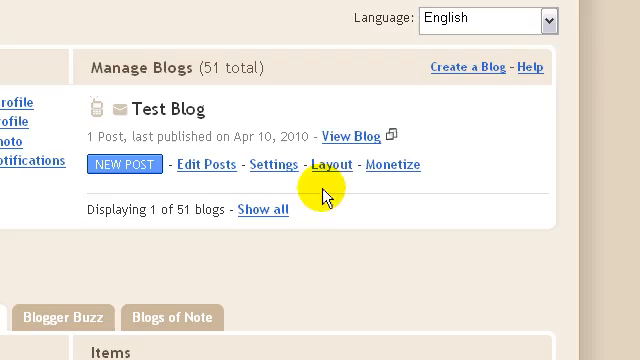
click(332, 164)
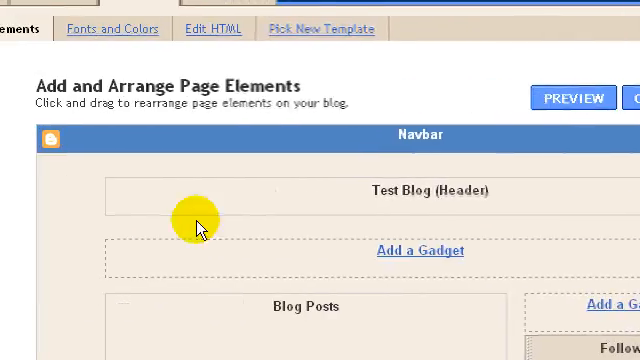
click(212, 30)
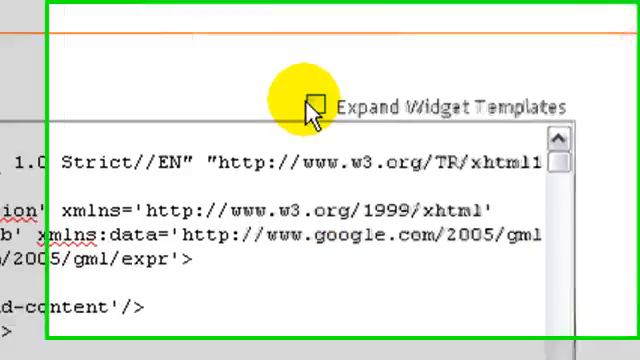
Step: Enable Expand Widget Templates and scroll to the comment-form postCommentMsg heading
click(296, 108)
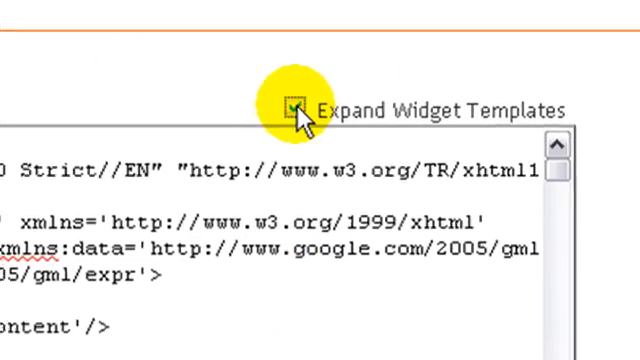
scroll(up, 3)
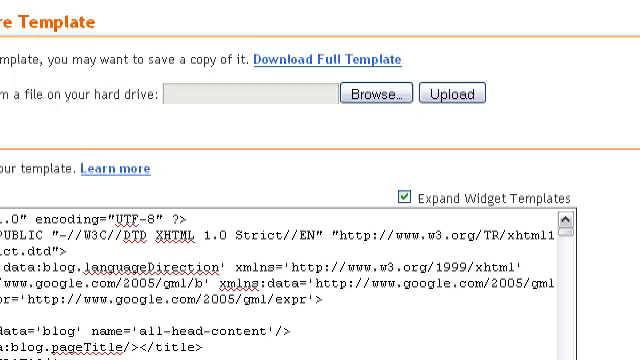
scroll(down, 3)
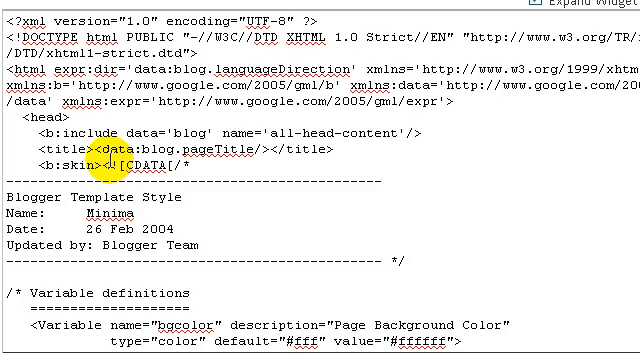
scroll(down, 3)
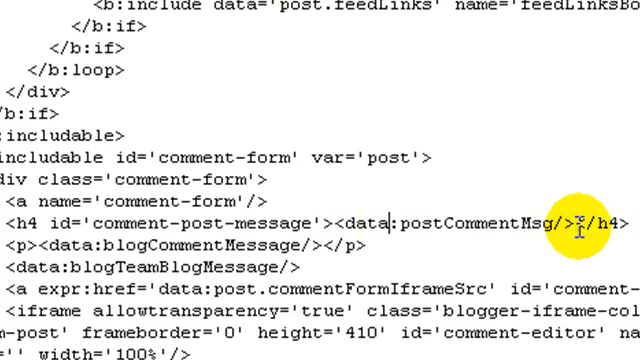
Step: Replace <data:postCommentMsg/> in the comment-post-message h4 with 'Leave a Comment'
double_click(450, 216)
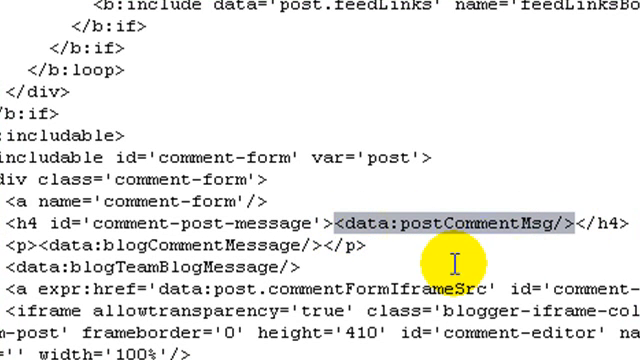
text(L)
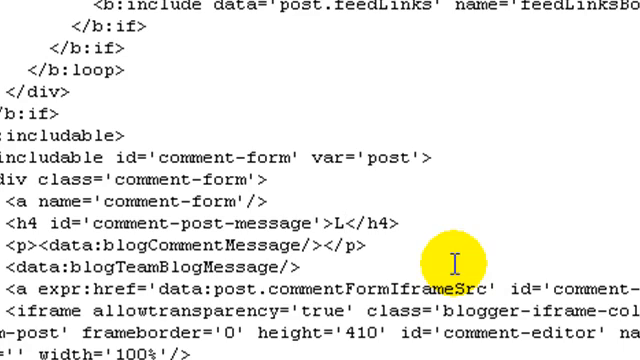
text(eave a Comment)
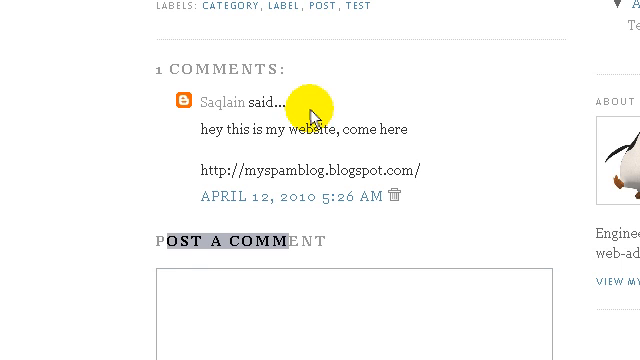
Step: Scroll the test post to verify the comment form heading reads 'Leave a Comment'
scroll(up, 3)
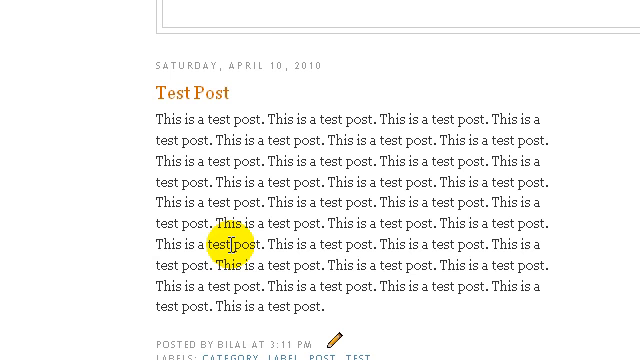
scroll(down, 3)
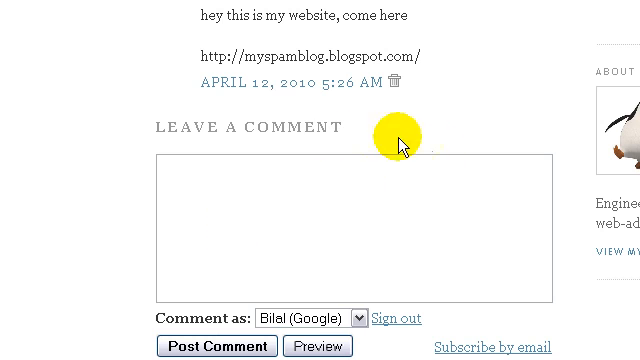